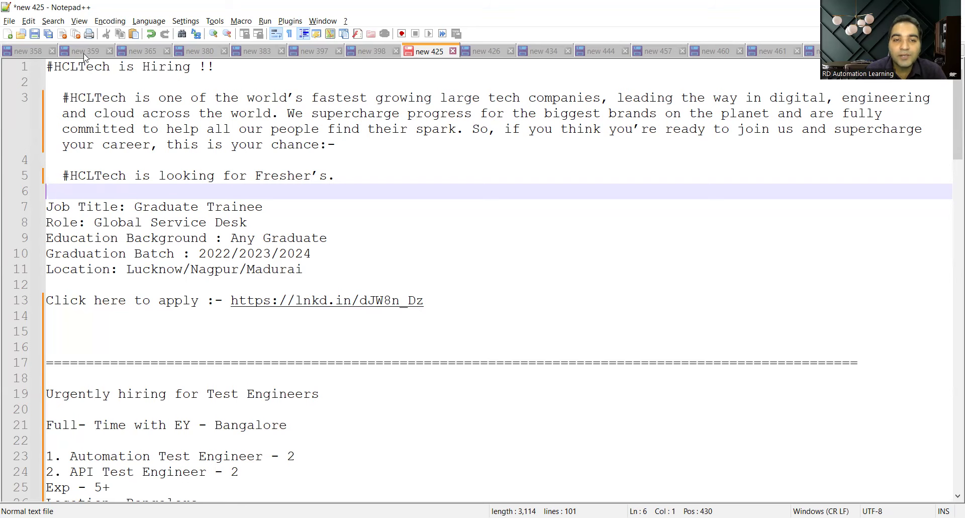
{"action": "scroll", "scroll_direction": "down", "scroll_amount": 3}
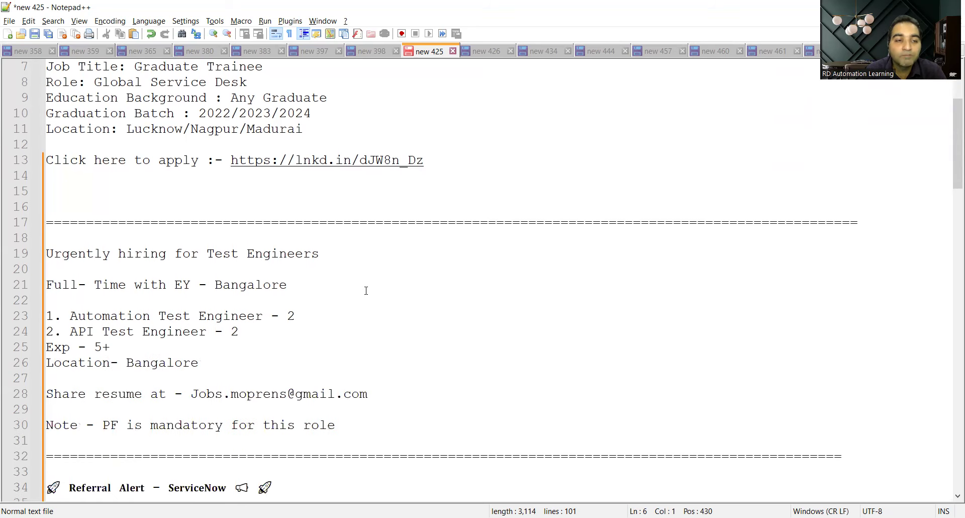
{"action": "mouse_move", "coordinate": [349, 273]}
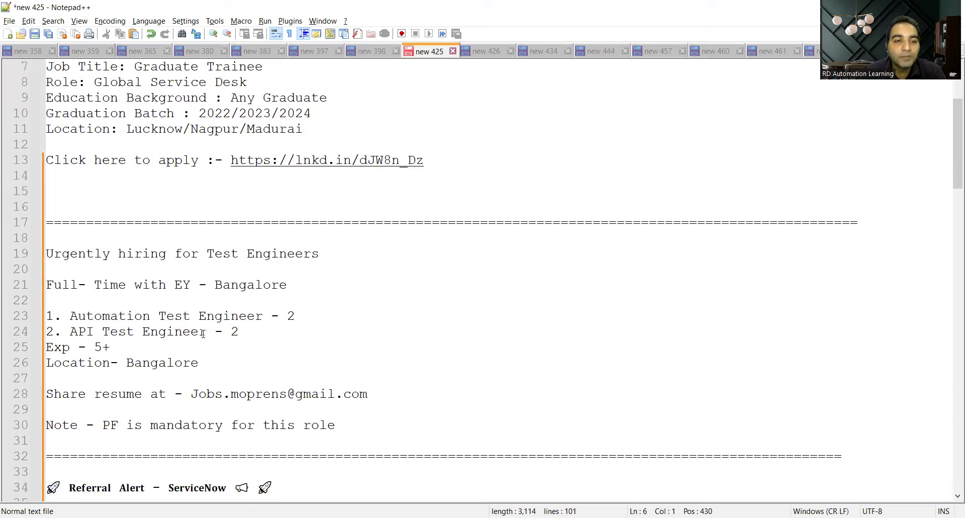
{"action": "mouse_move", "coordinate": [103, 351]}
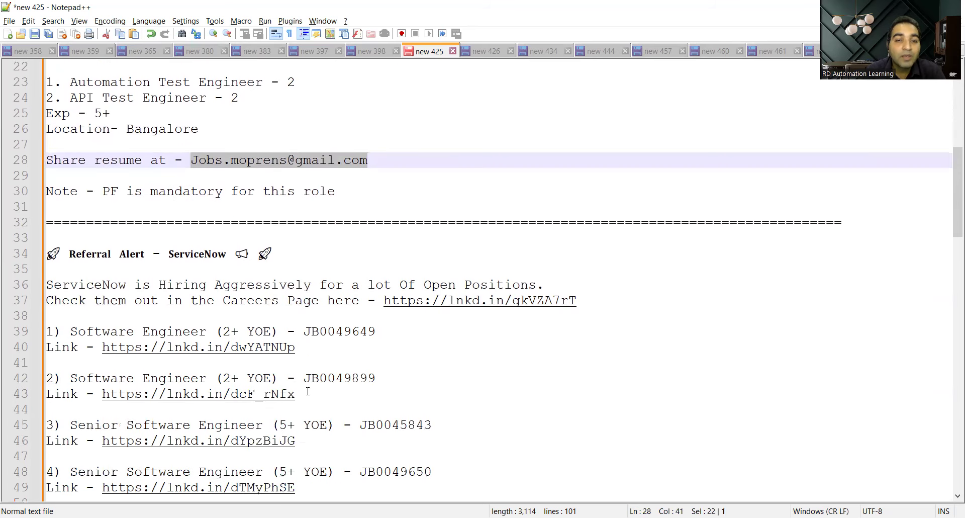
{"action": "scroll", "scroll_direction": "down", "scroll_amount": 3}
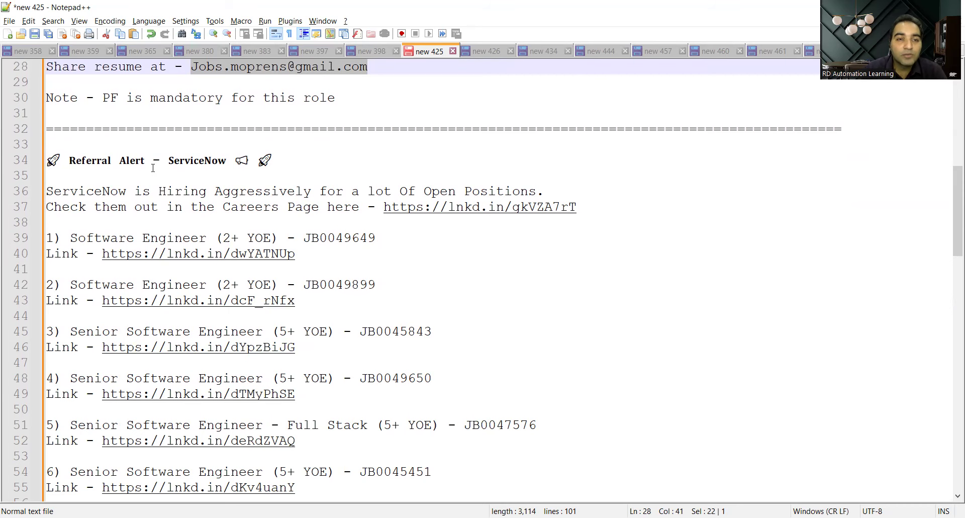
{"action": "scroll", "scroll_direction": "down", "scroll_amount": 3}
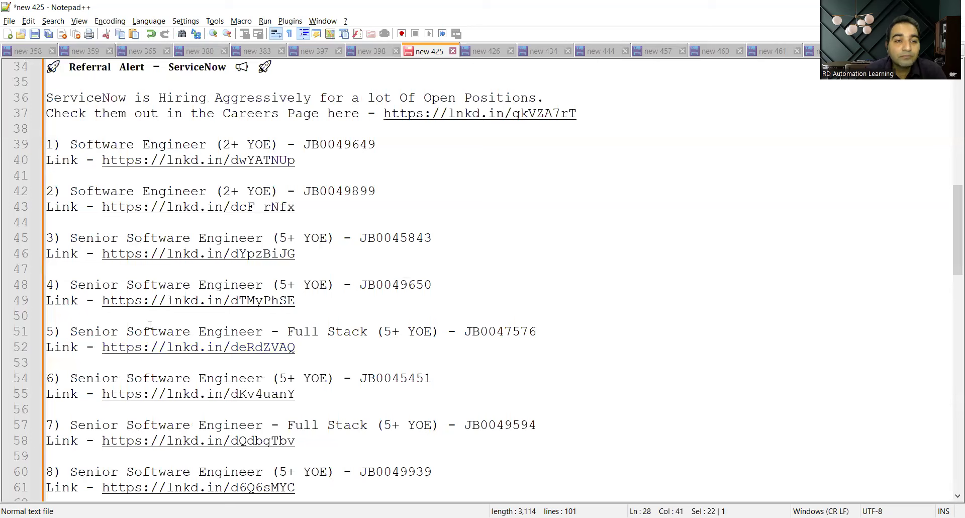
{"action": "mouse_move", "coordinate": [413, 334]}
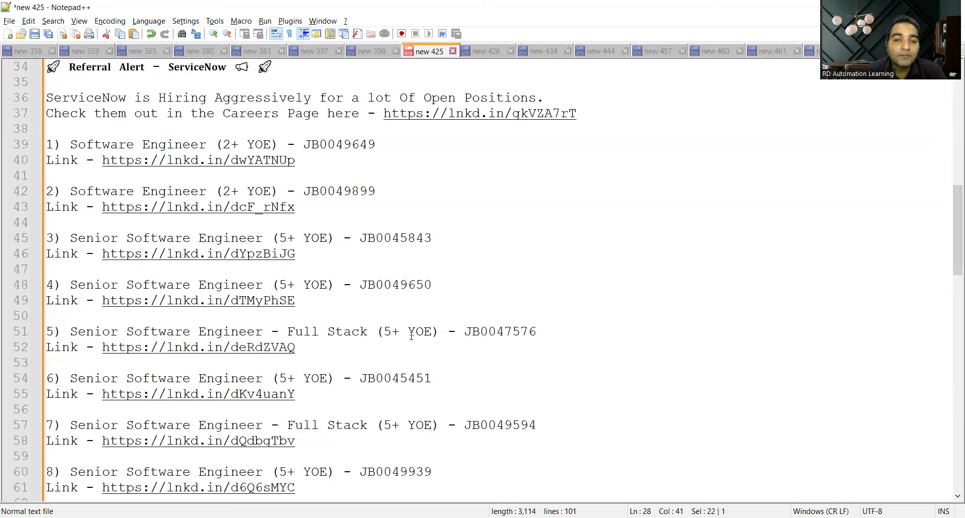
{"action": "scroll", "scroll_direction": "down", "scroll_amount": 3}
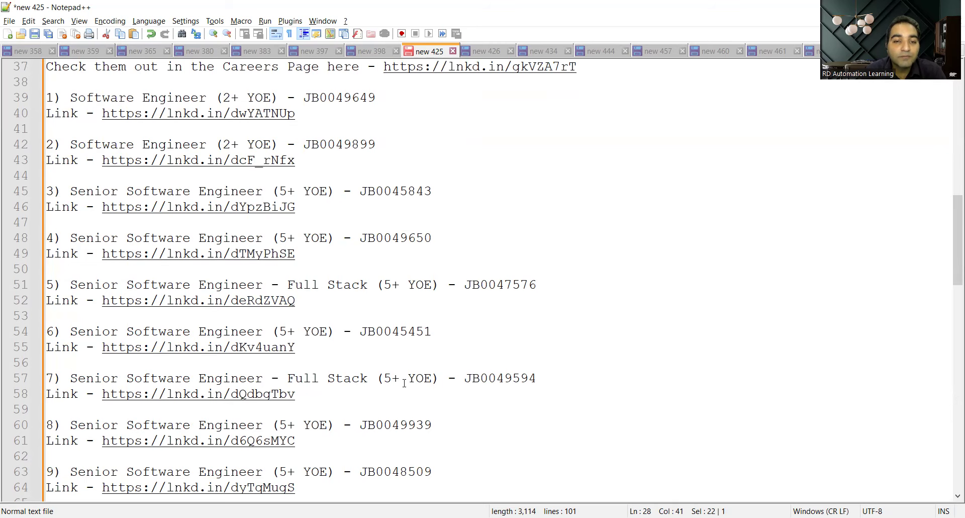
{"action": "scroll", "scroll_direction": "down", "scroll_amount": 3}
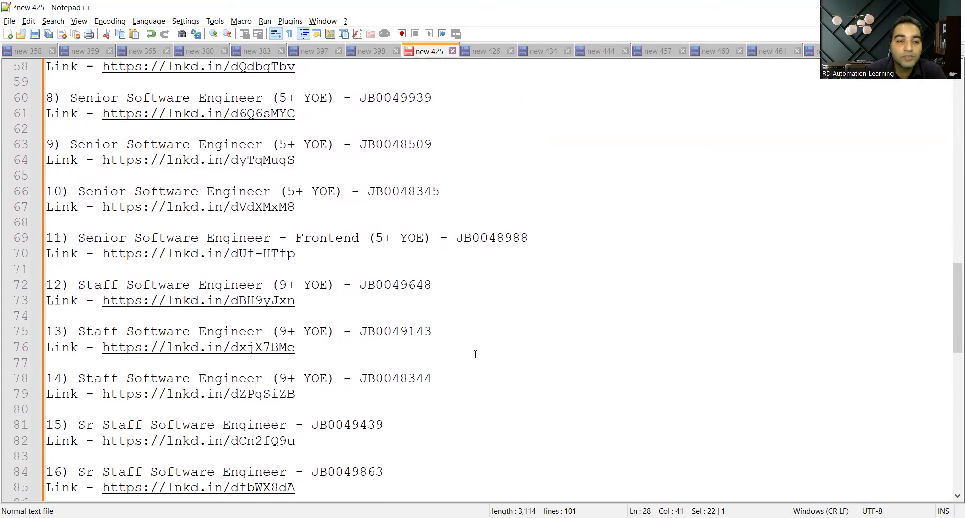
{"action": "scroll", "scroll_direction": "down", "scroll_amount": 3}
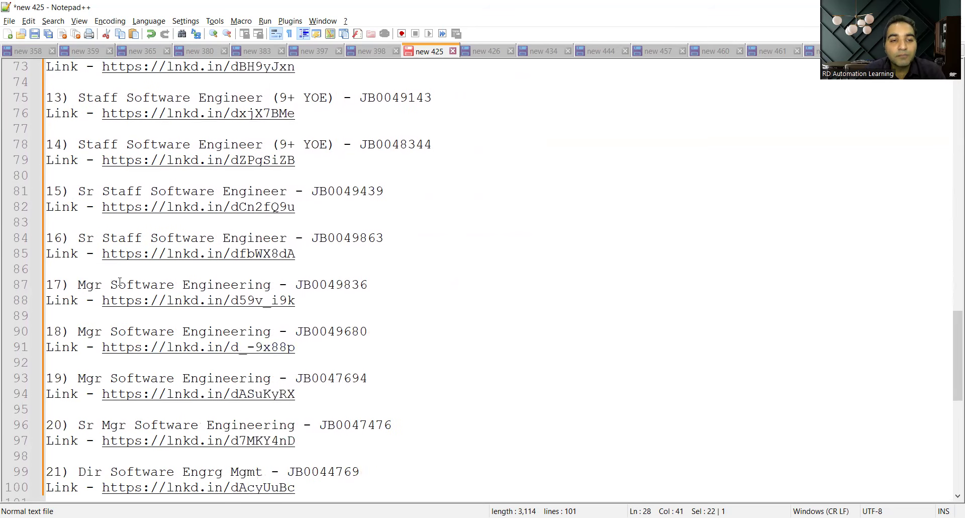
{"action": "mouse_move", "coordinate": [189, 353]}
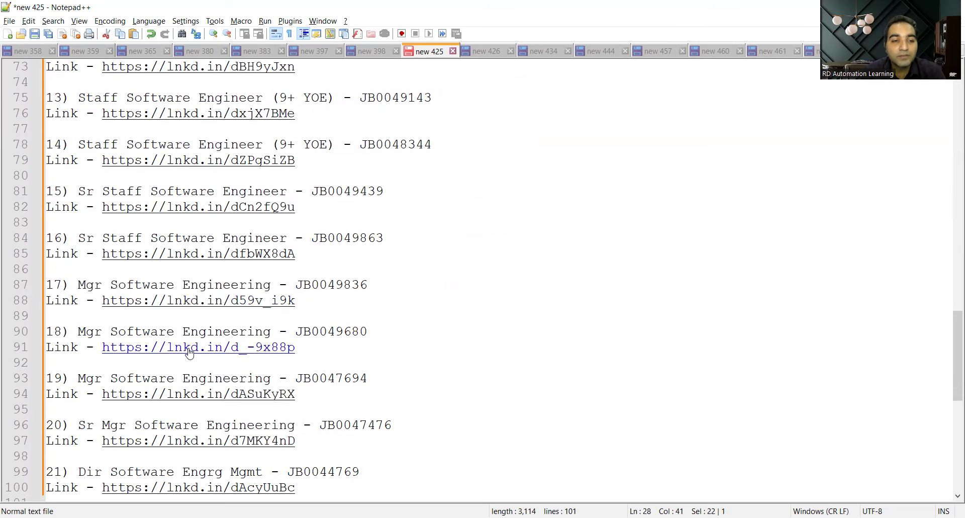
{"action": "scroll", "scroll_direction": "down", "scroll_amount": 3}
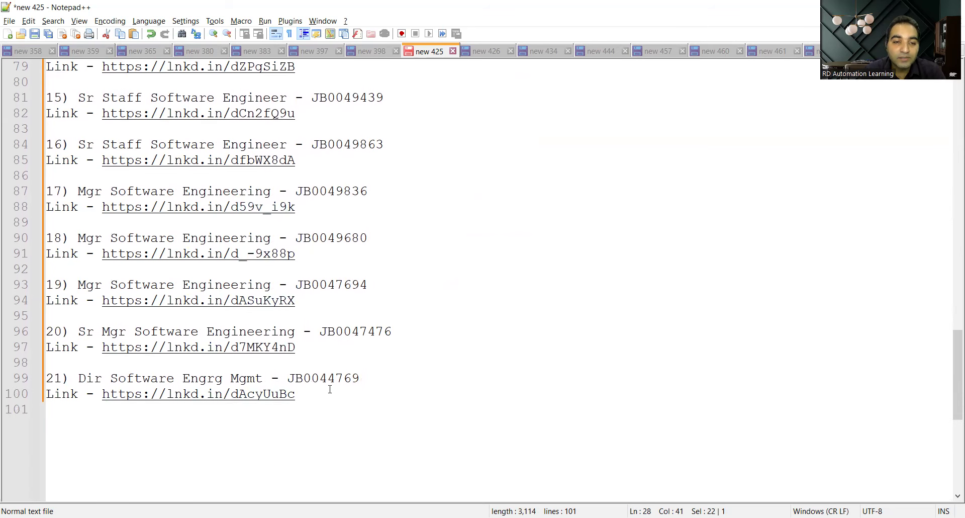
{"action": "scroll", "scroll_direction": "up", "scroll_amount": 3}
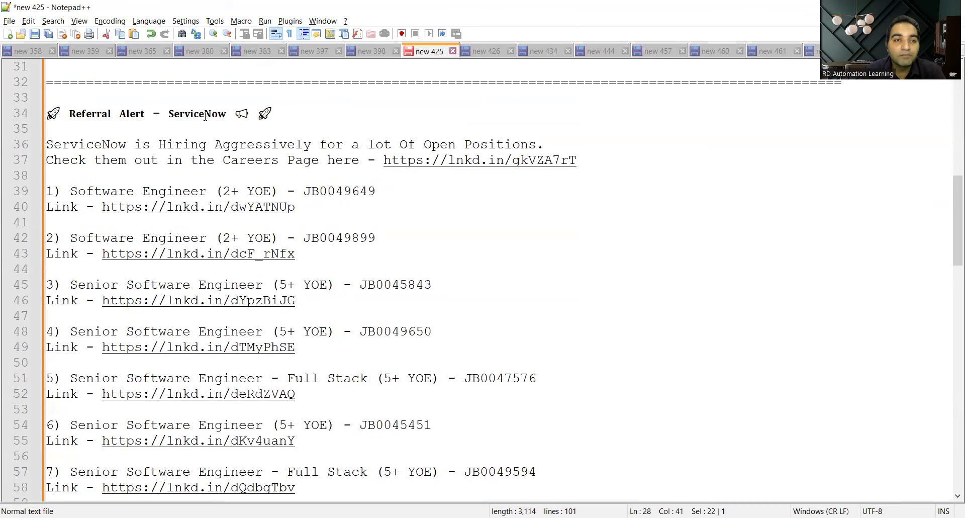
{"action": "mouse_move", "coordinate": [110, 159]}
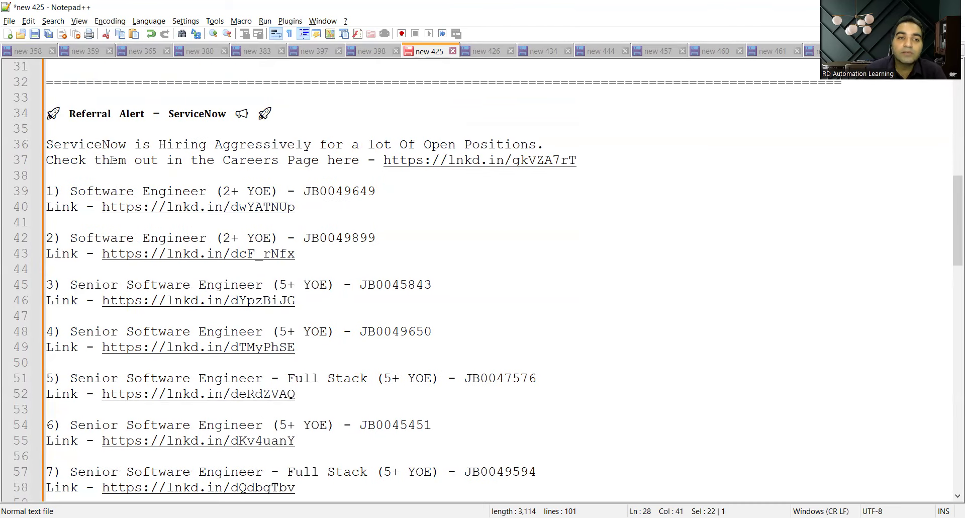